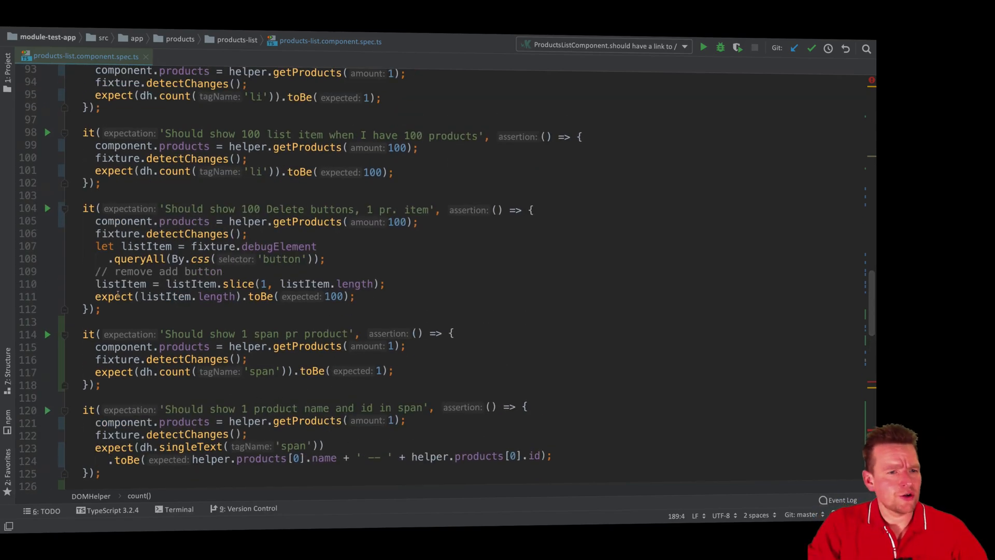
Select the listItem query, slice and expect lines (107–111) of the 100 Delete buttons test
left_click(96, 246)
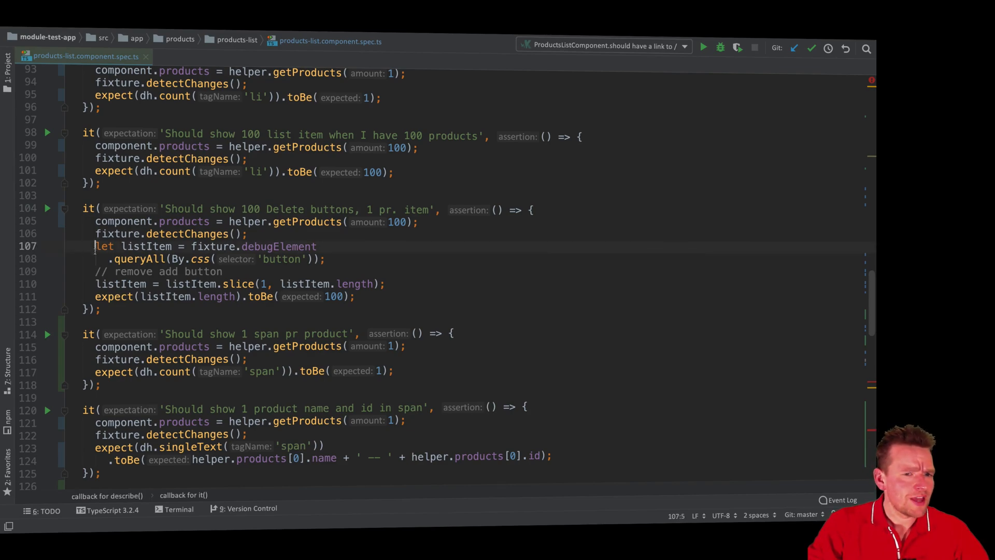
left_click_drag(94, 246, 386, 284)
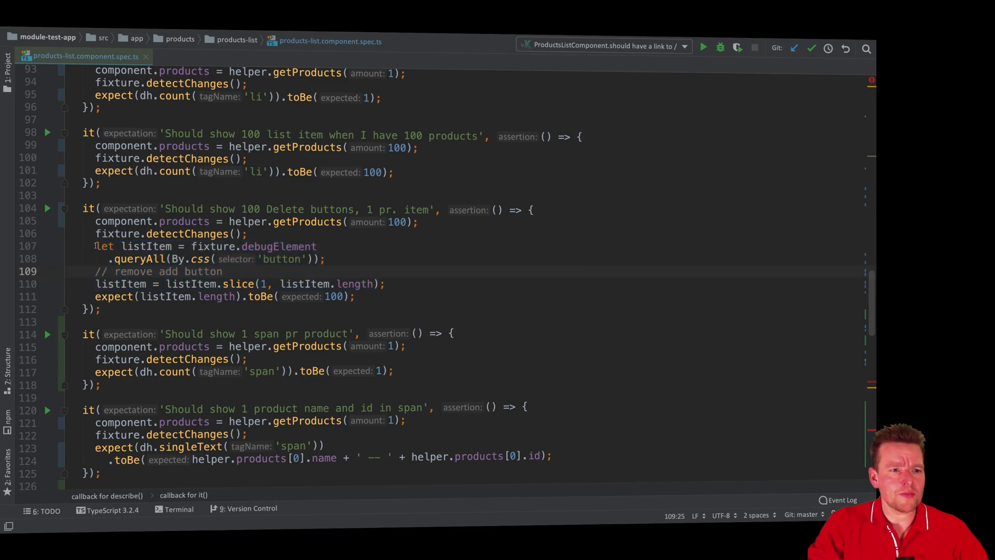
double_click(281, 260)
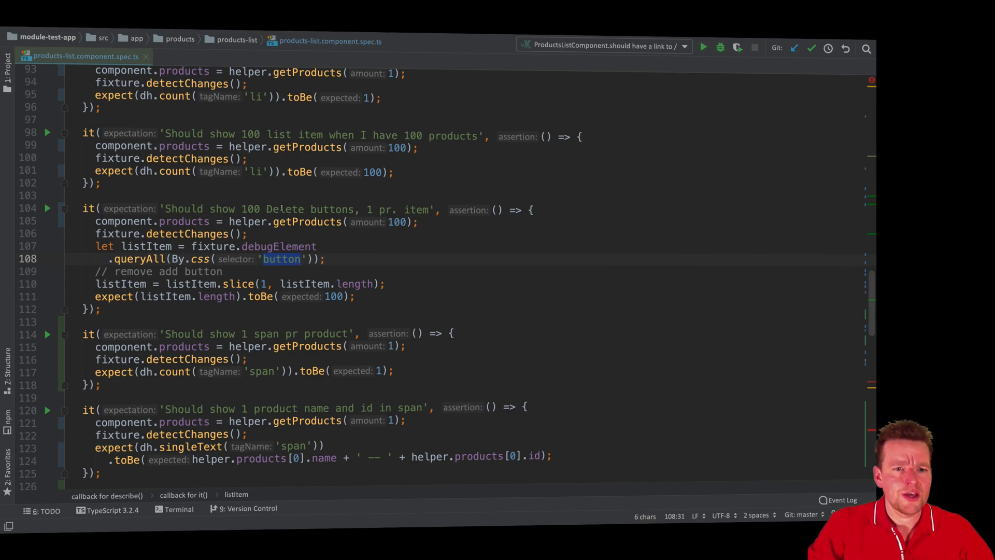
double_click(285, 209)
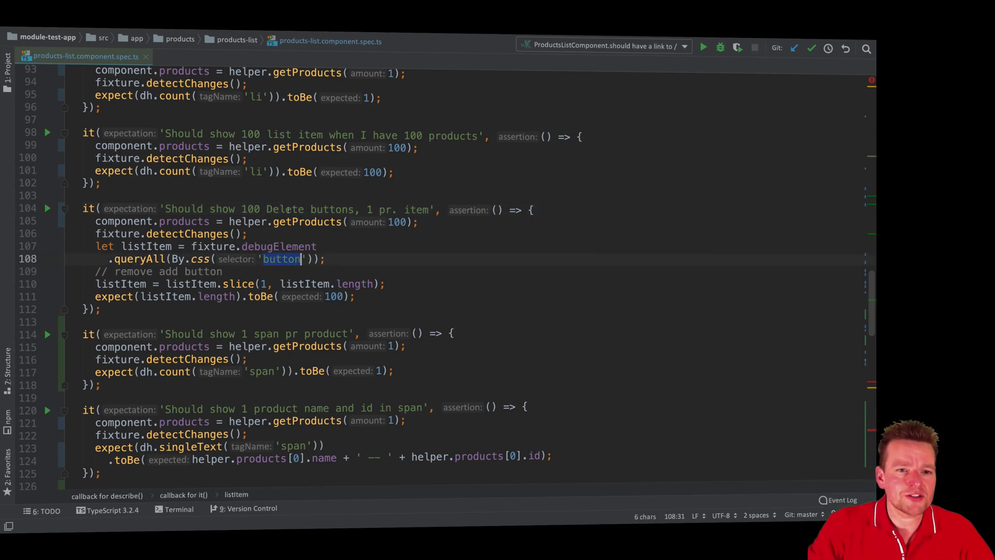
double_click(284, 209)
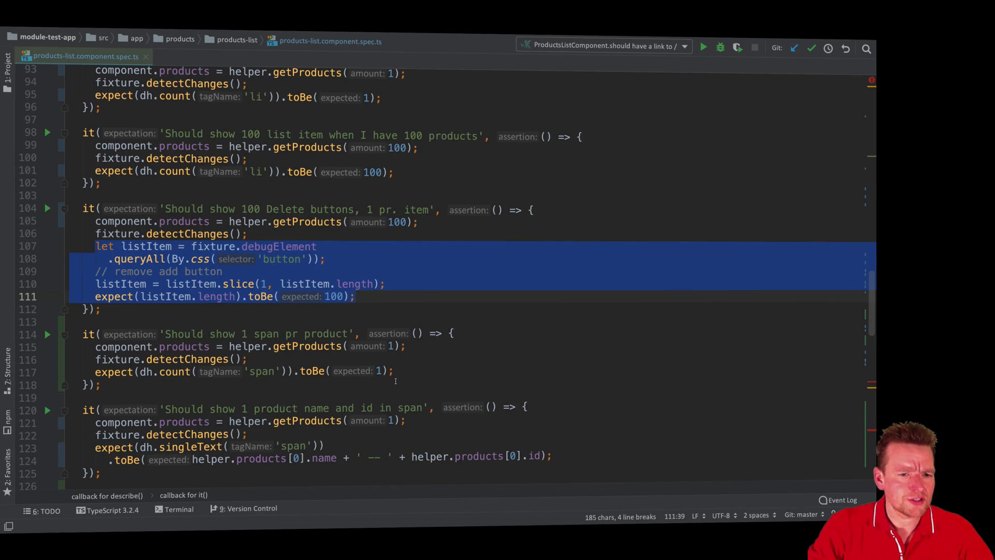
Type countText(tagName: string, text: string): number { } into the DOMHelper class
scroll("down", 3)
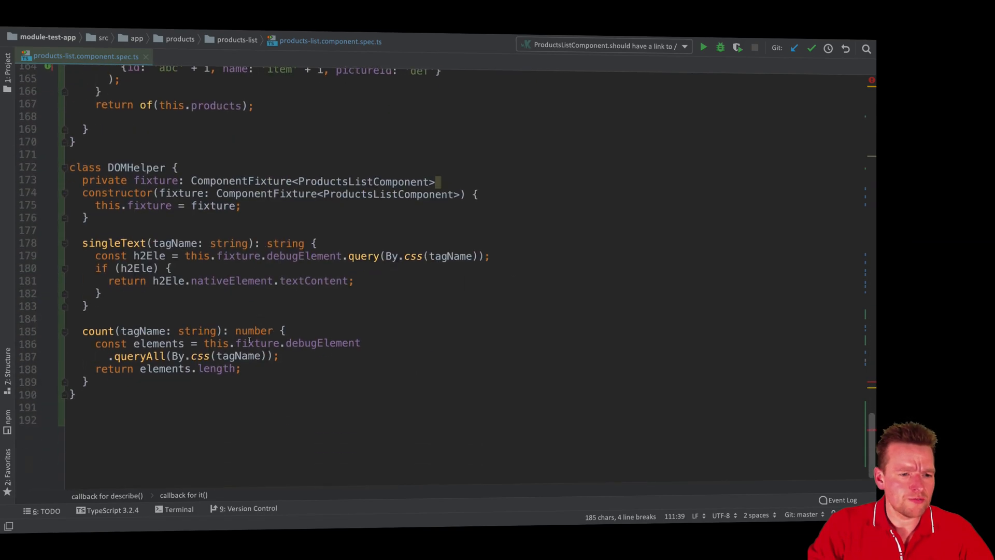
type("coun")
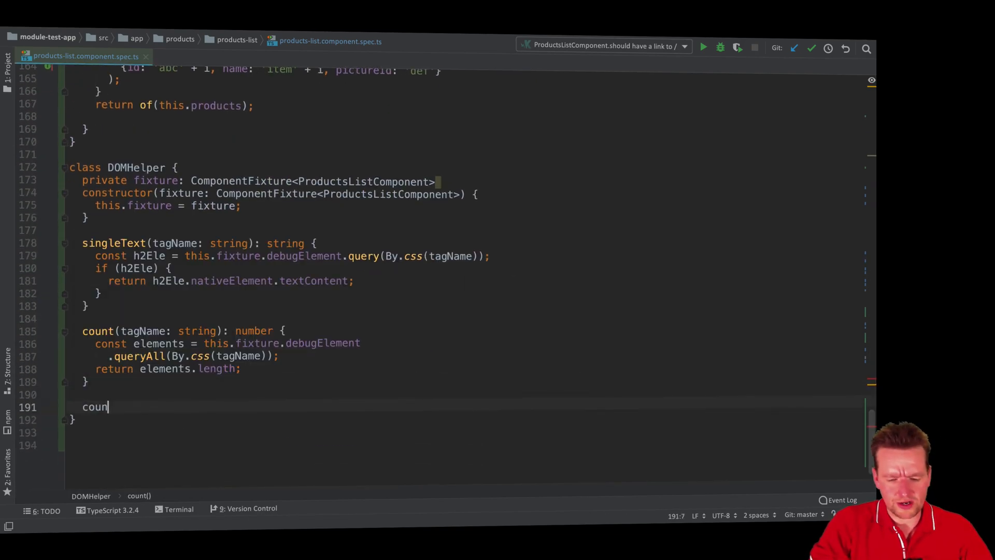
type("tText()")
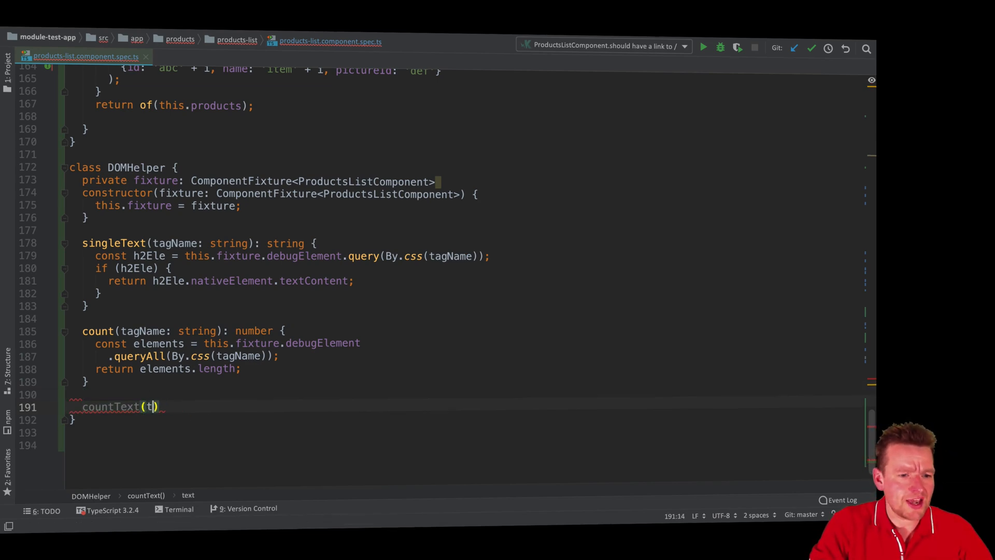
type("agName")
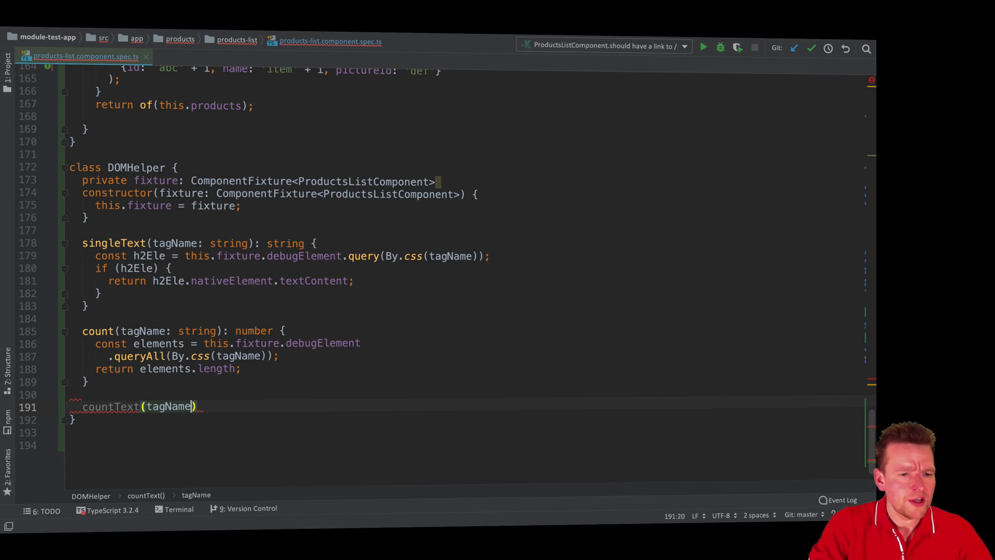
type(": string,")
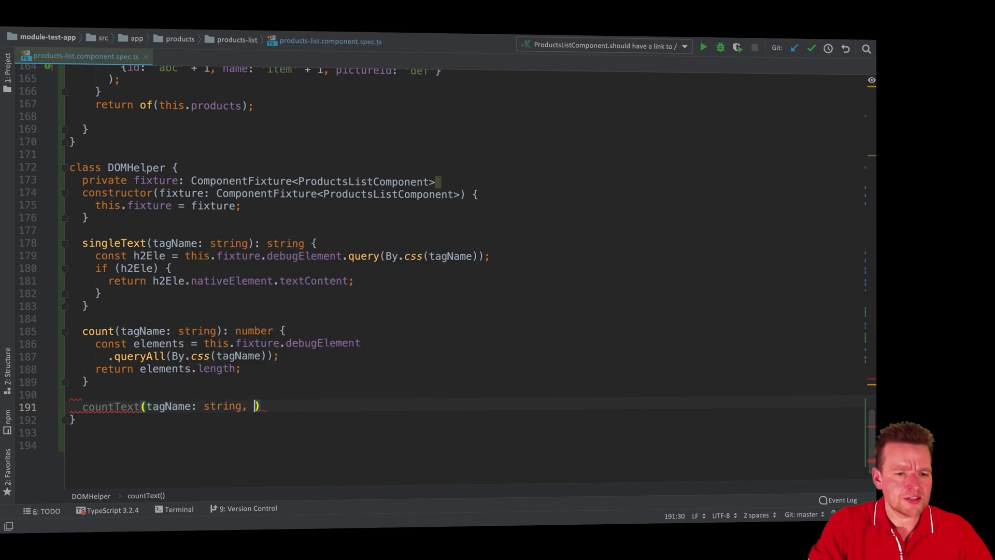
type("text")
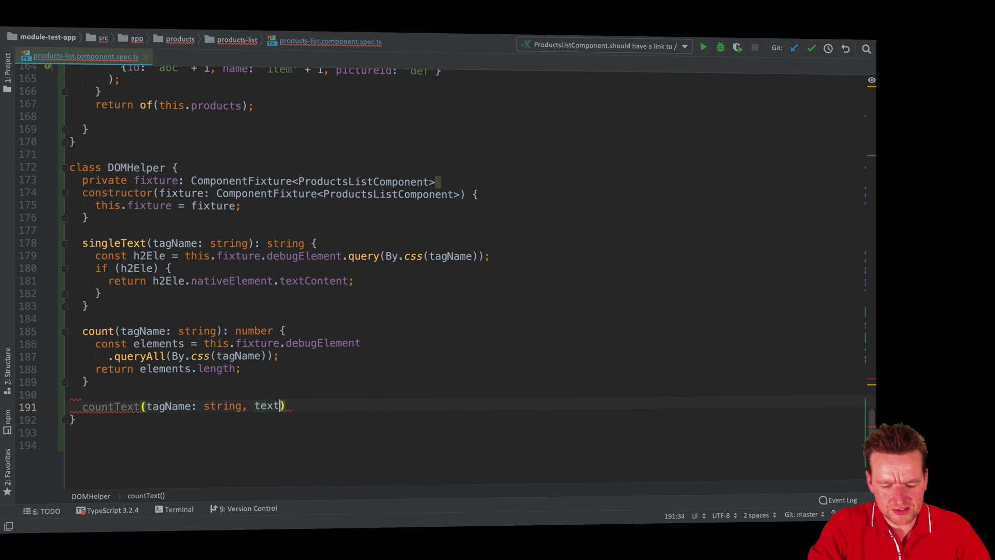
type(": string")
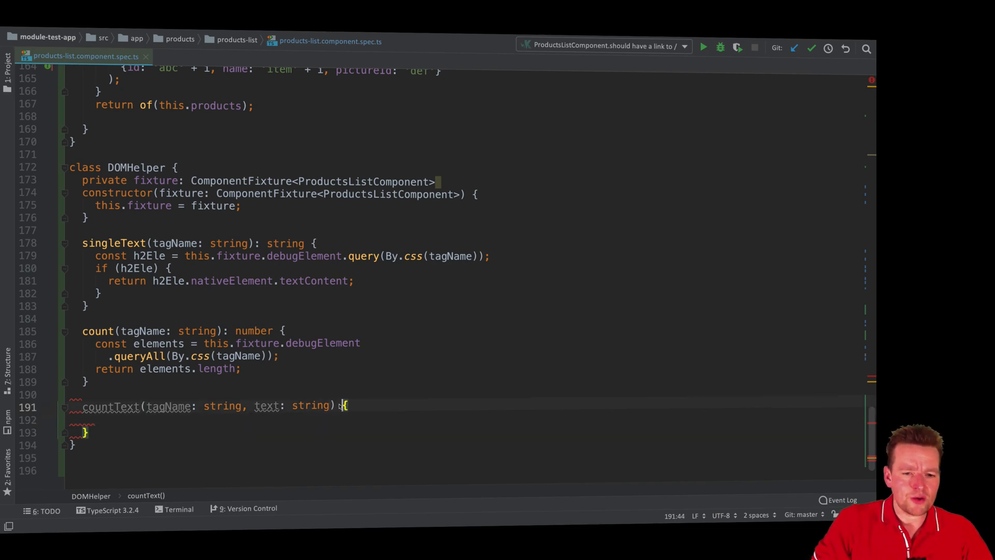
type(": number")
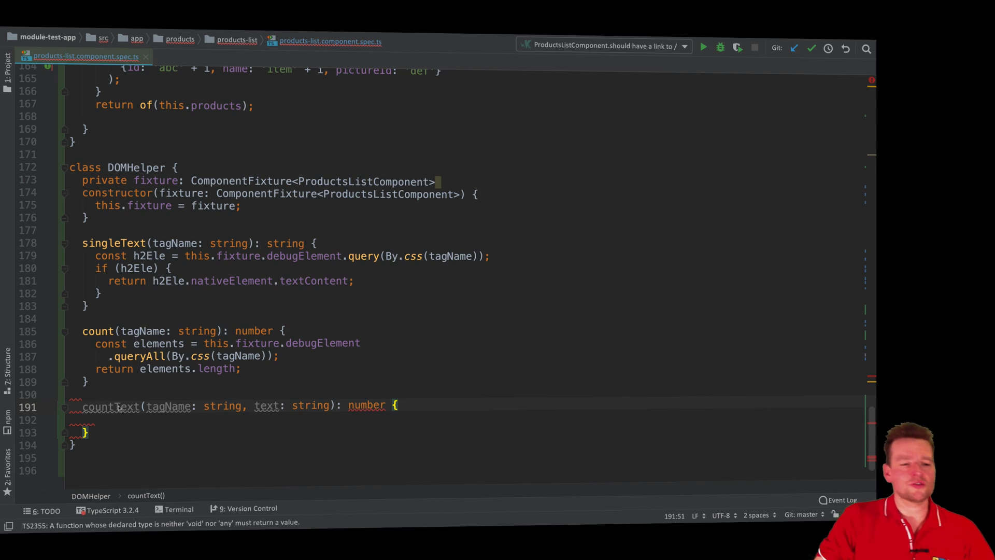
double_click(266, 405)
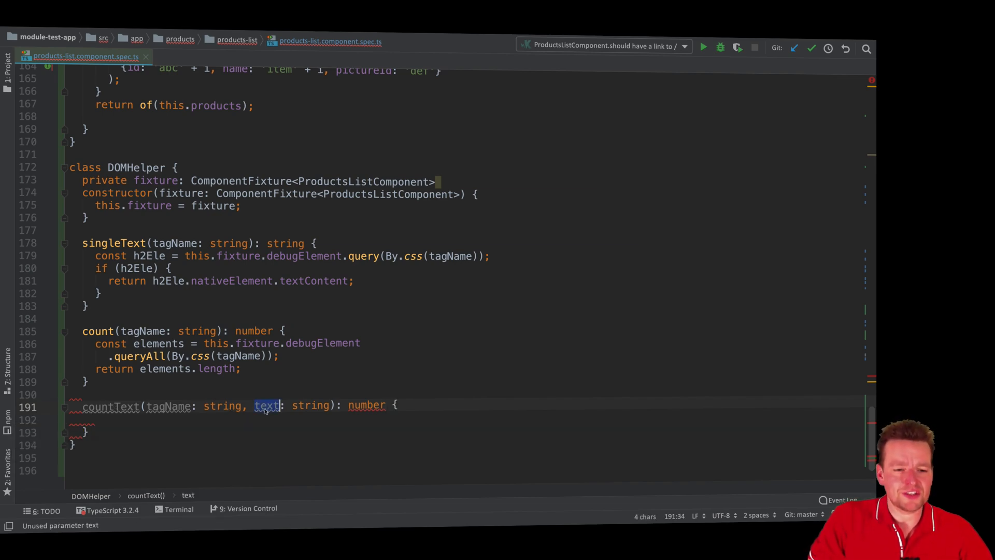
left_click(168, 405)
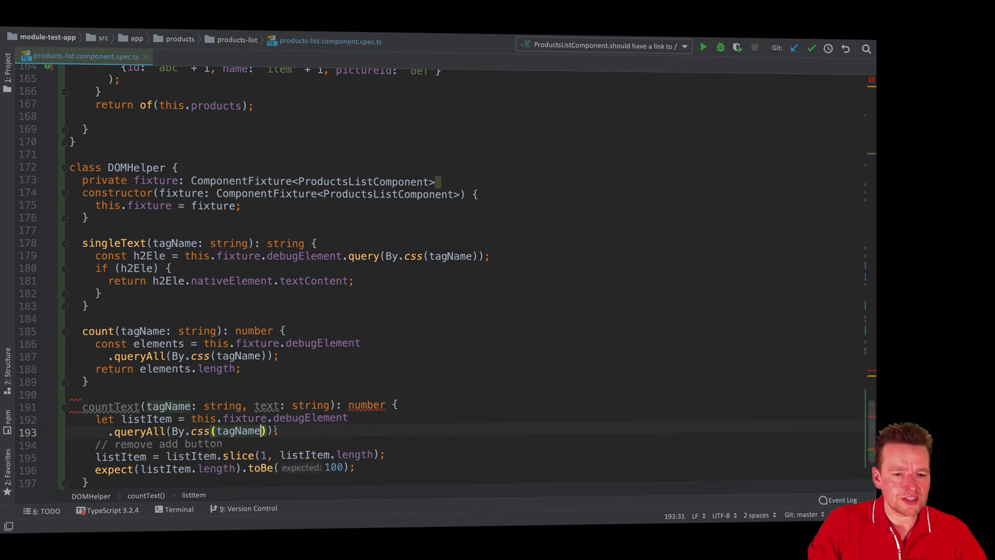
Rename the pasted listItem variable in countText to elements
double_click(147, 418)
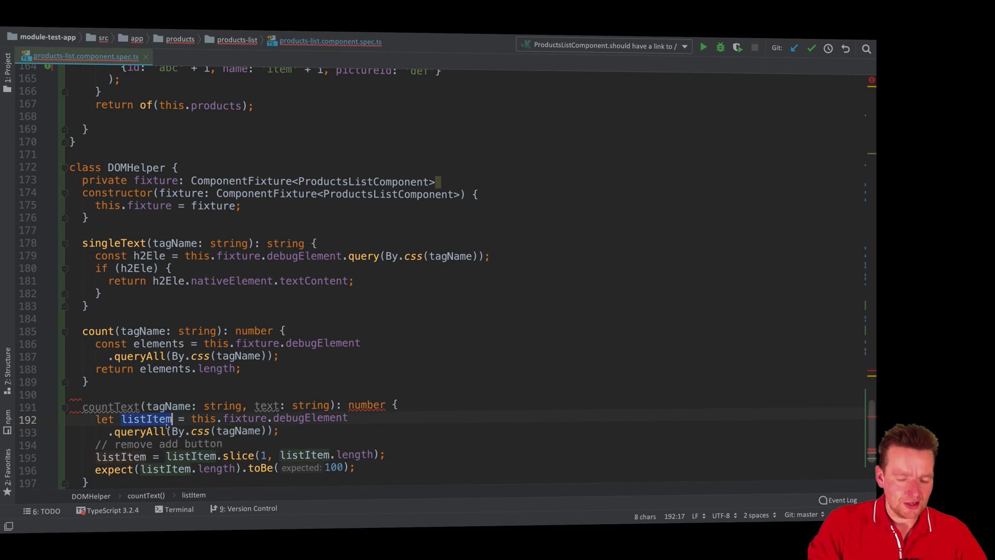
type("elem")
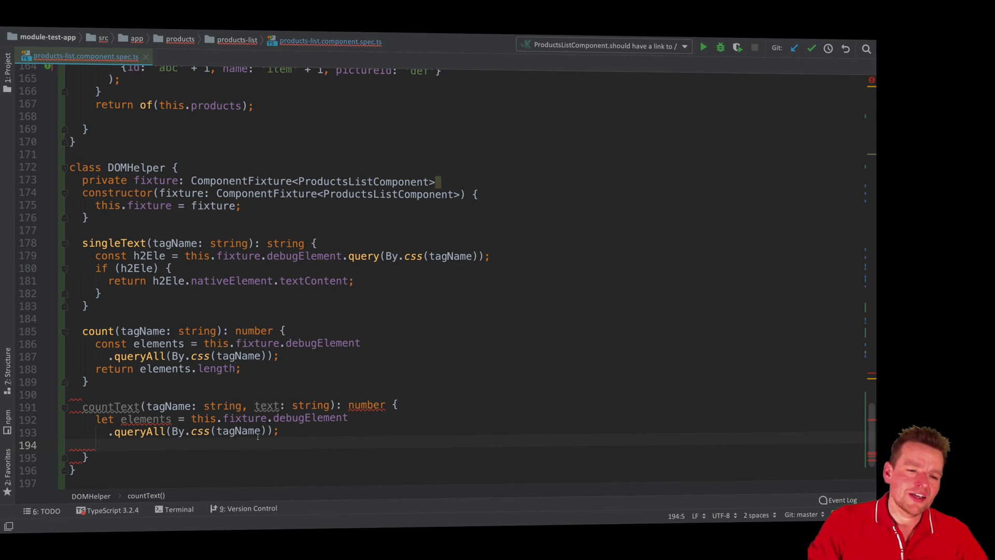
double_click(267, 406)
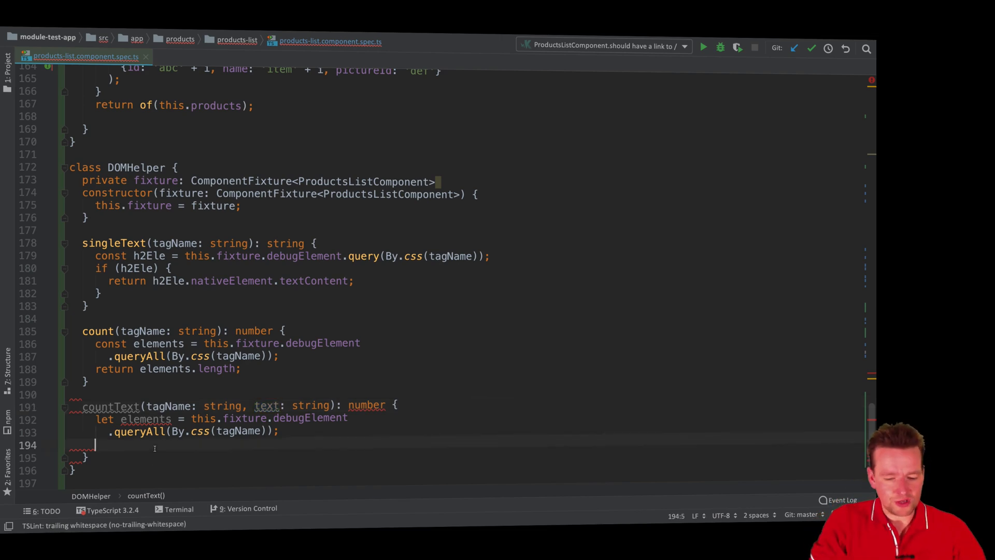
Filter elements in countText by each element's nativeElement text content
type("elements.")
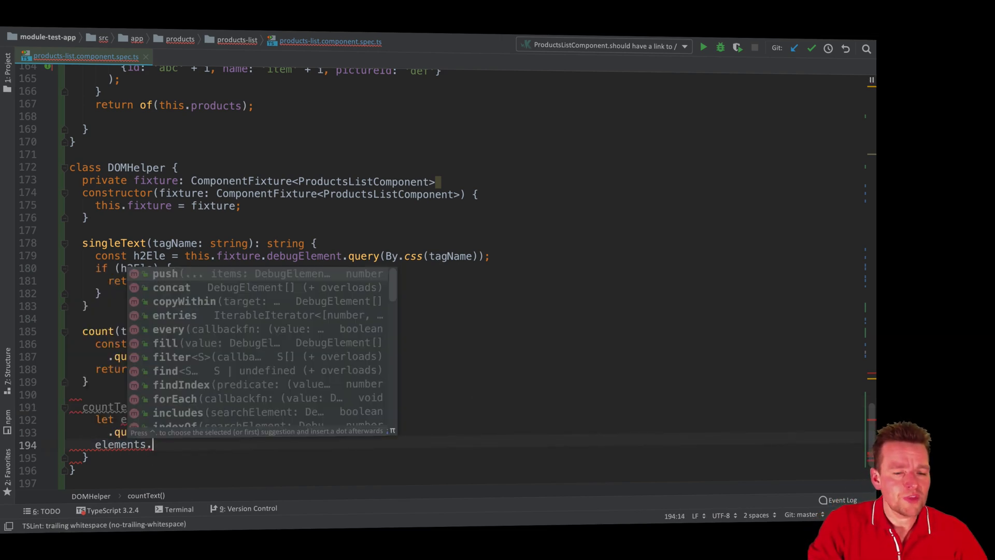
type("filter")
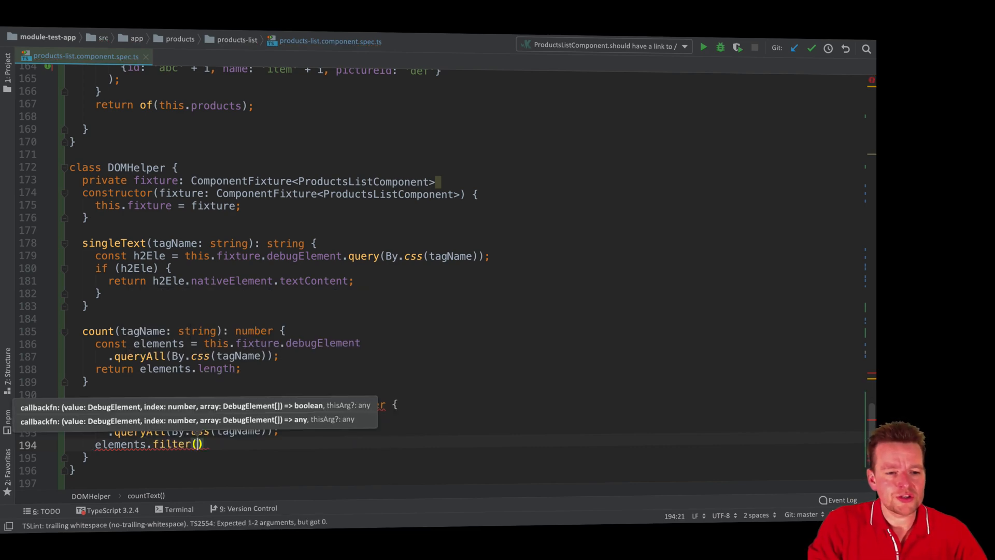
type("()")
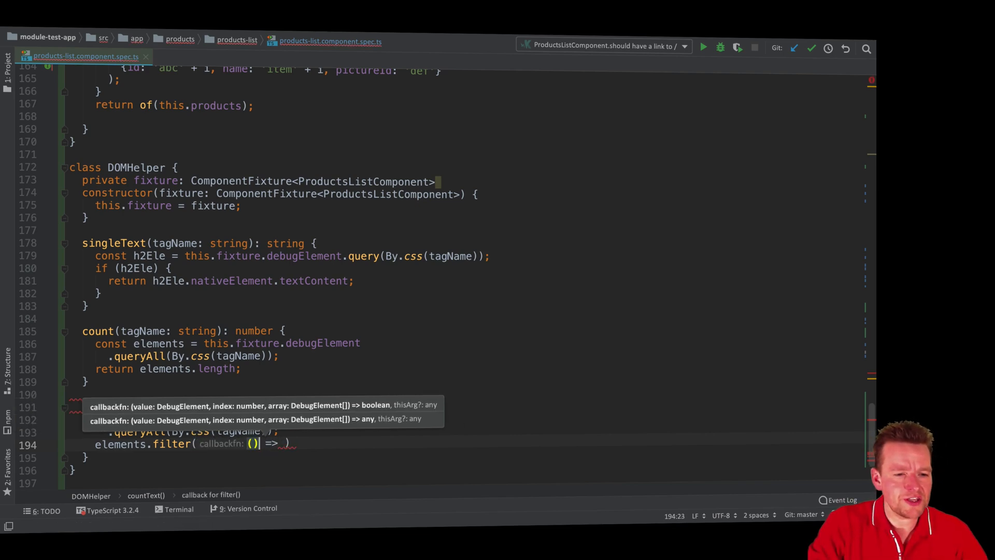
type("element")
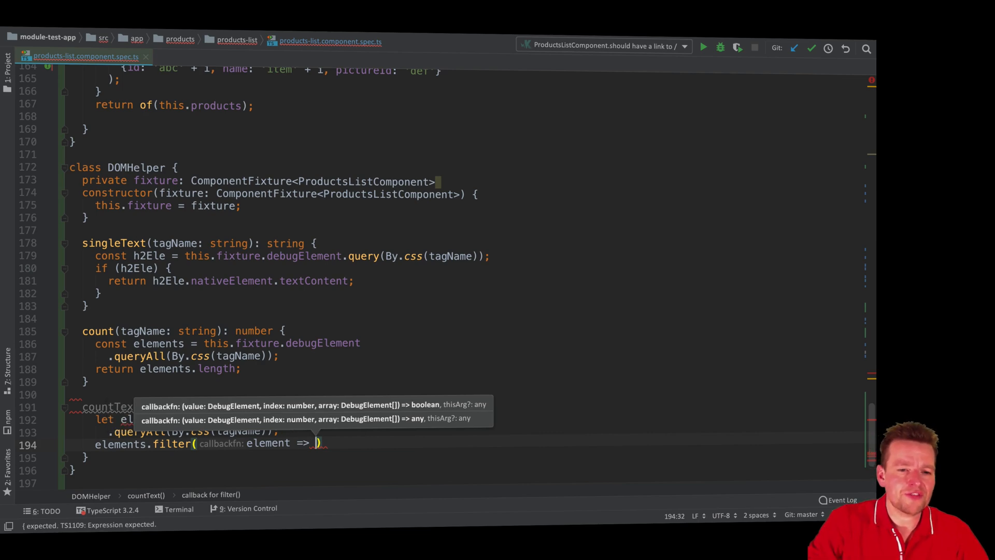
type("element.nativeElement.textContent")
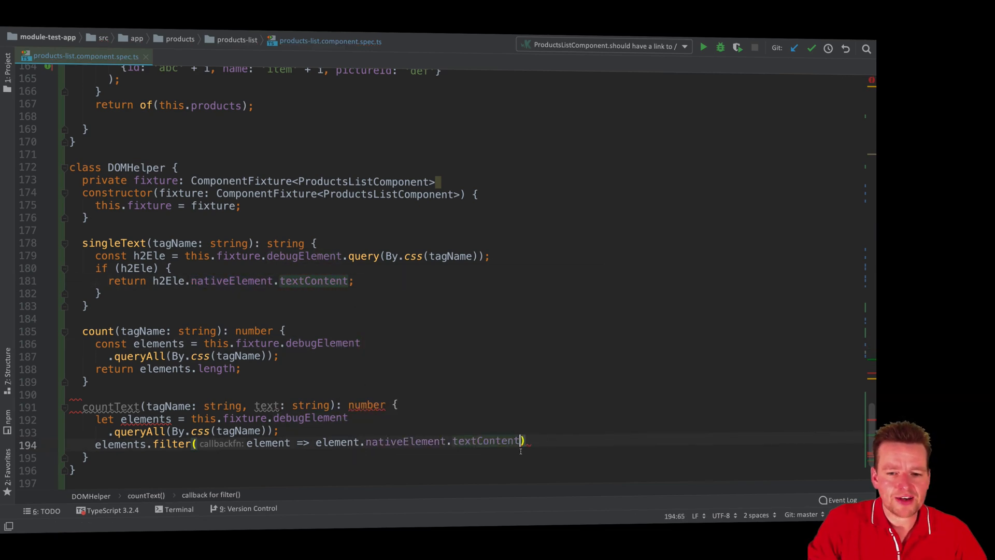
Compare textContent === text and return the filtered length
type("===")
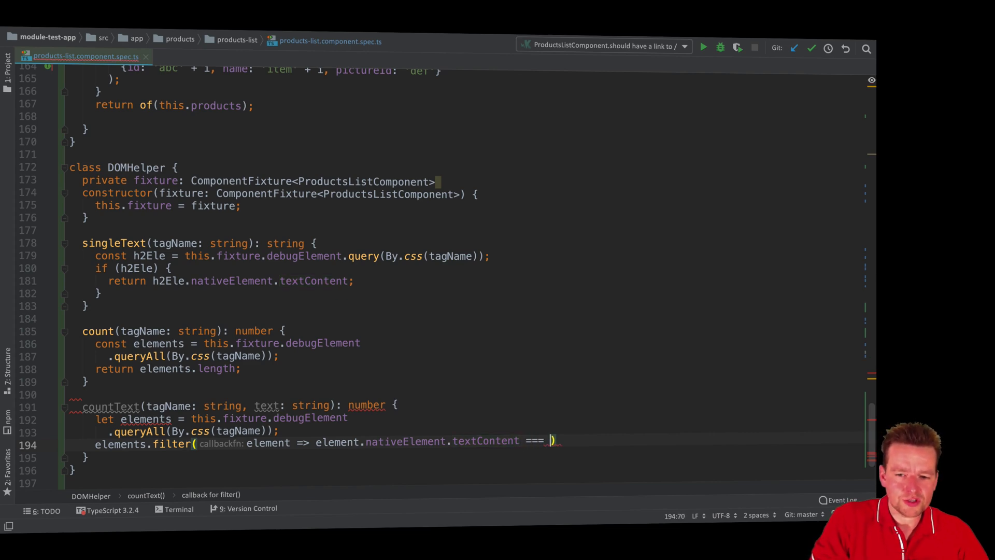
double_click(266, 406)
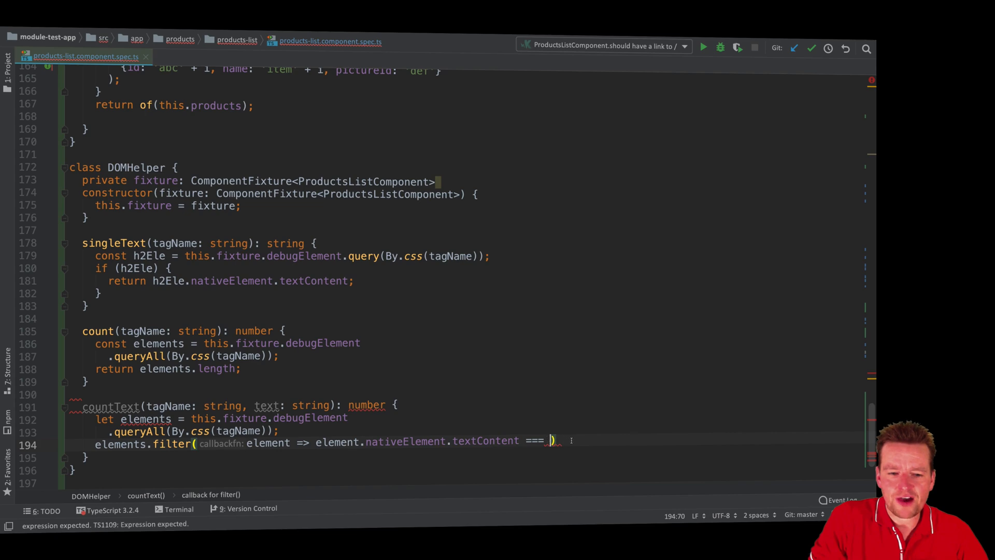
type("text);")
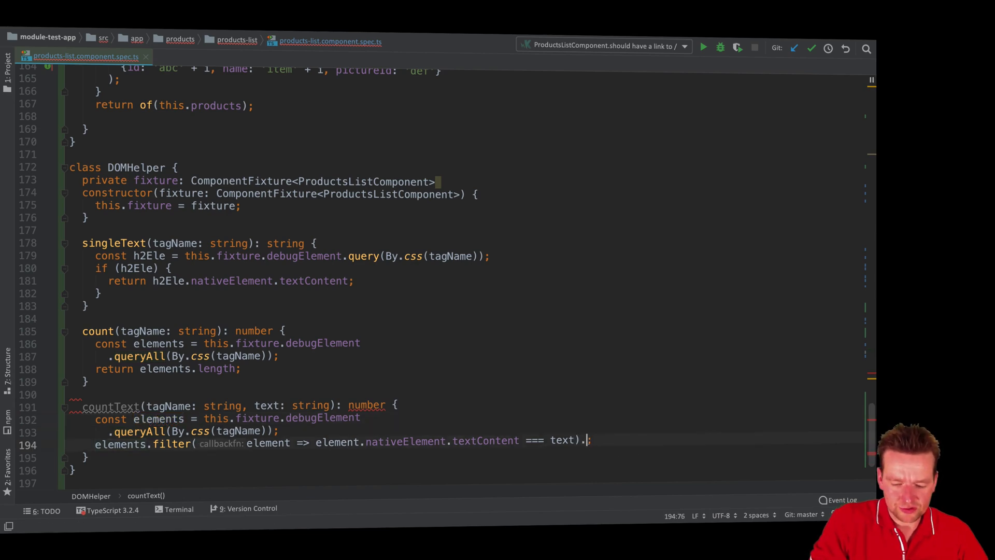
type("lenght")
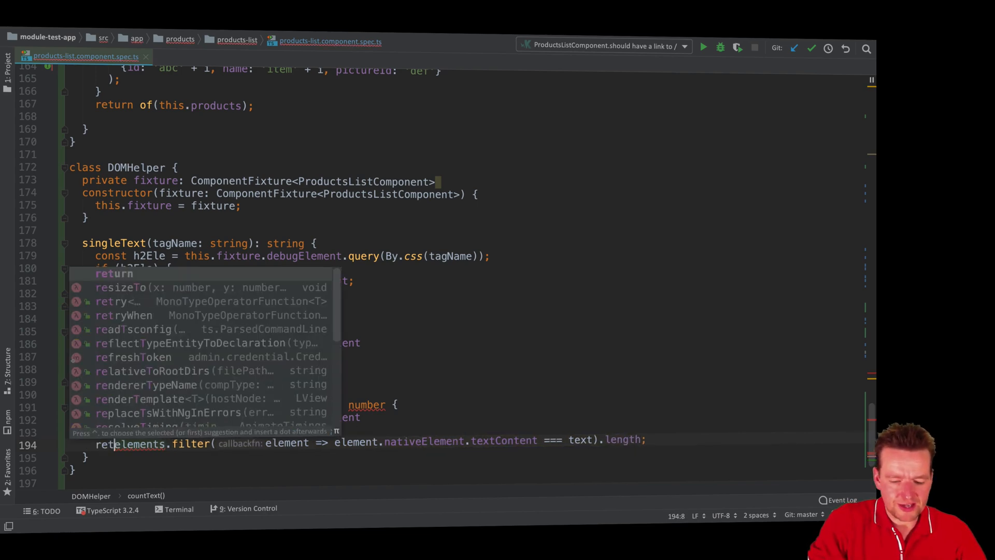
key("Escape")
type("urn ")
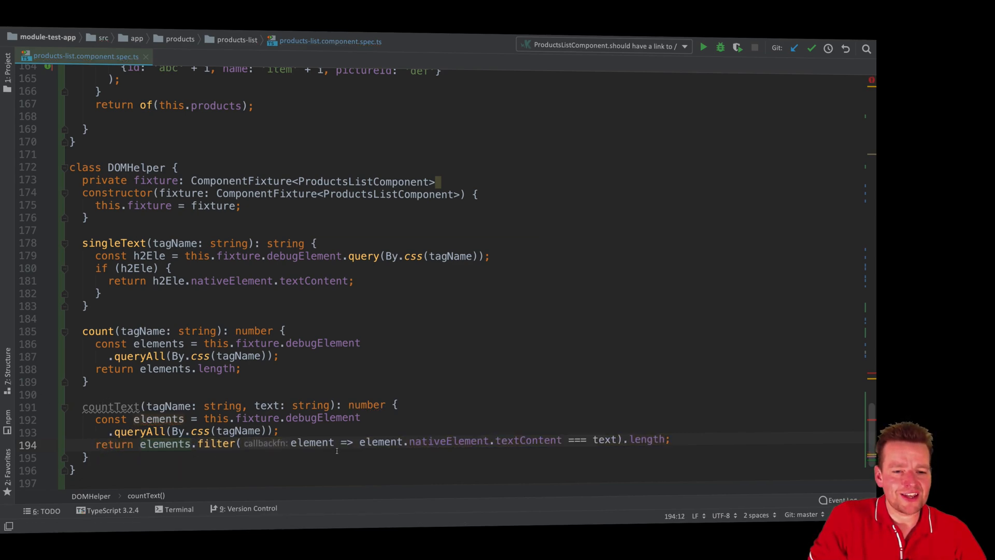
double_click(168, 406)
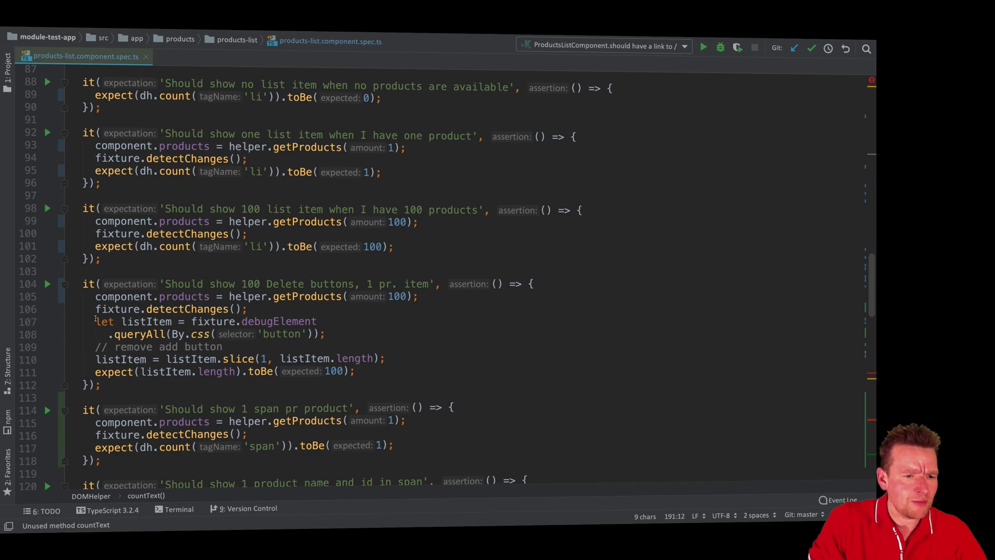
Replace the old query and slice lines with expect(dh.countText('button', 'Delete')).toBe(100)
left_click(197, 359)
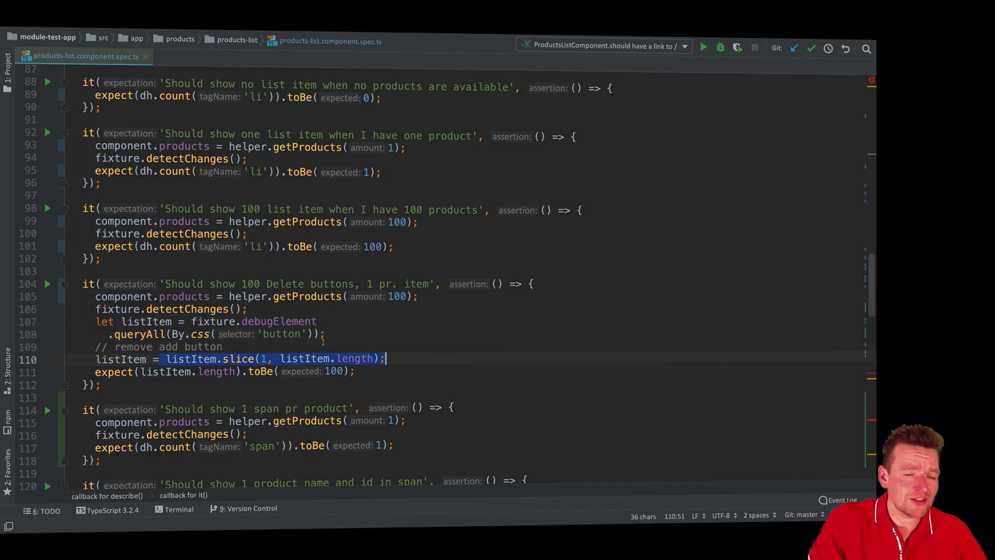
left_click_drag(95, 322, 385, 359)
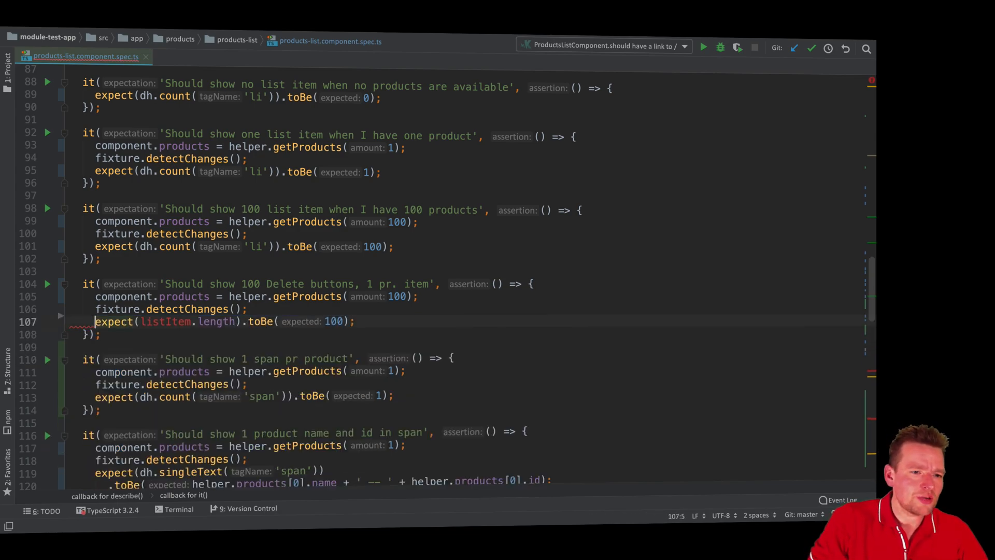
type("dh")
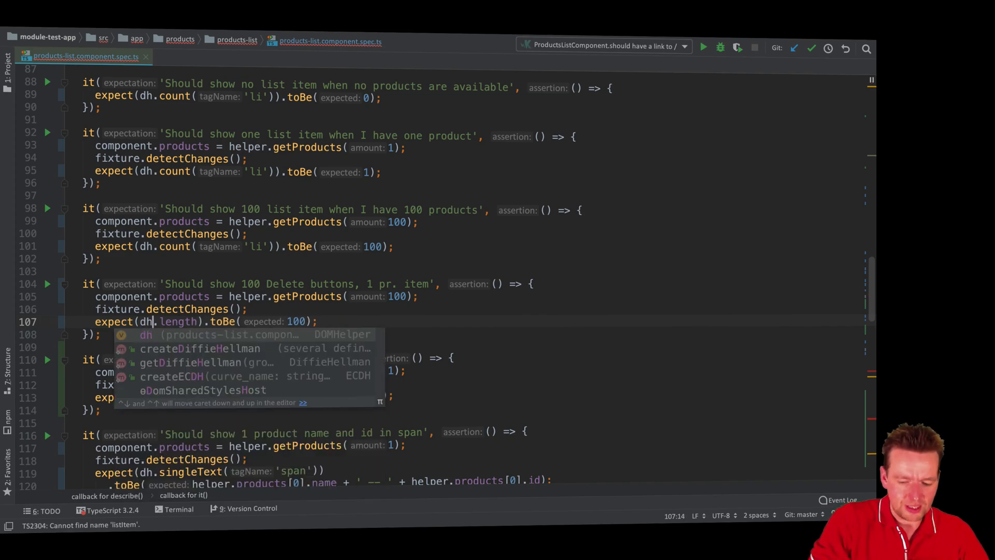
type("countText(")
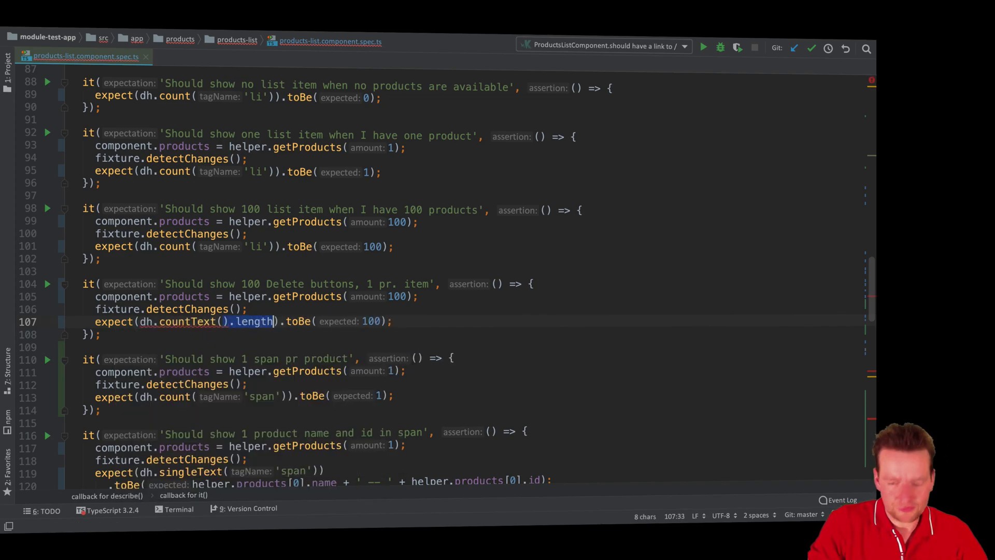
type("tagName: ''")
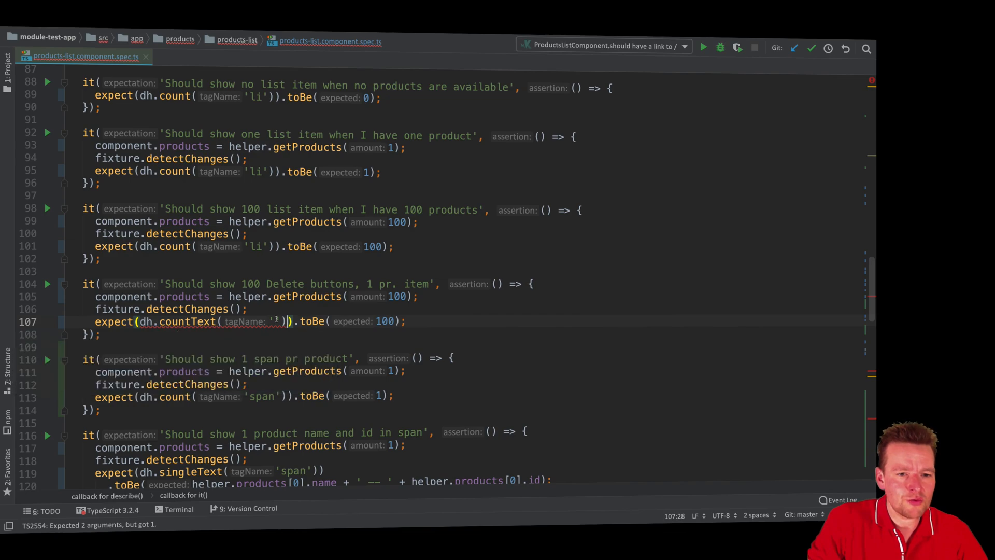
type("button")
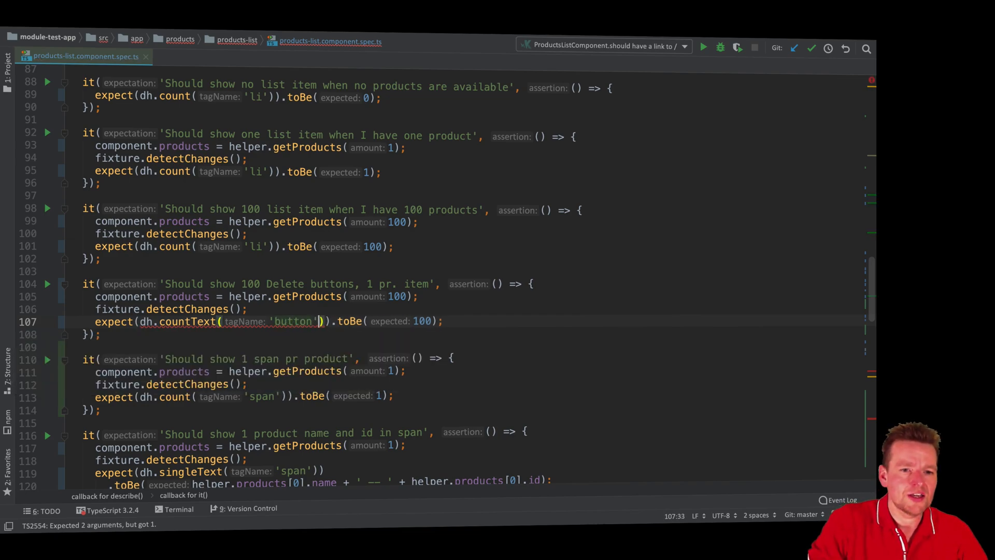
type(", '")
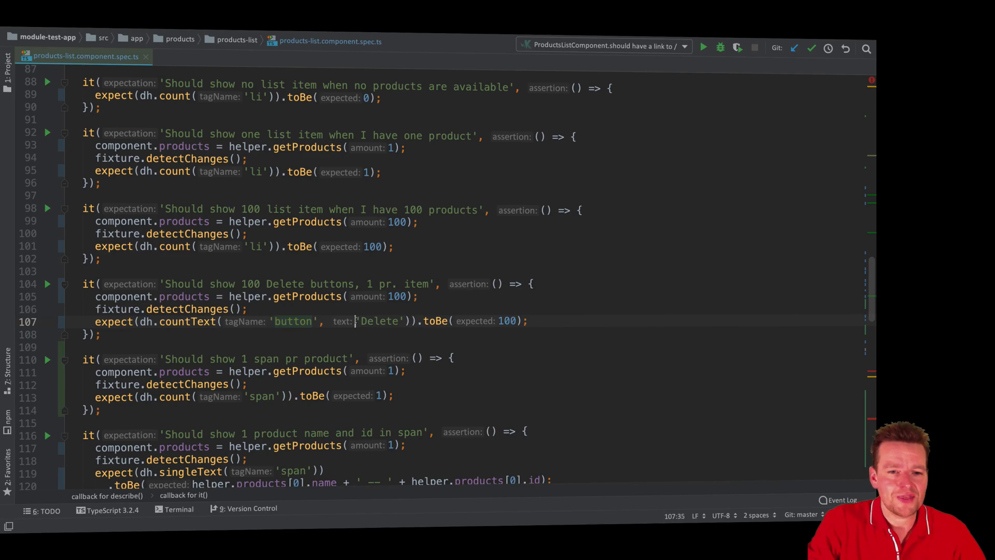
double_click(379, 321)
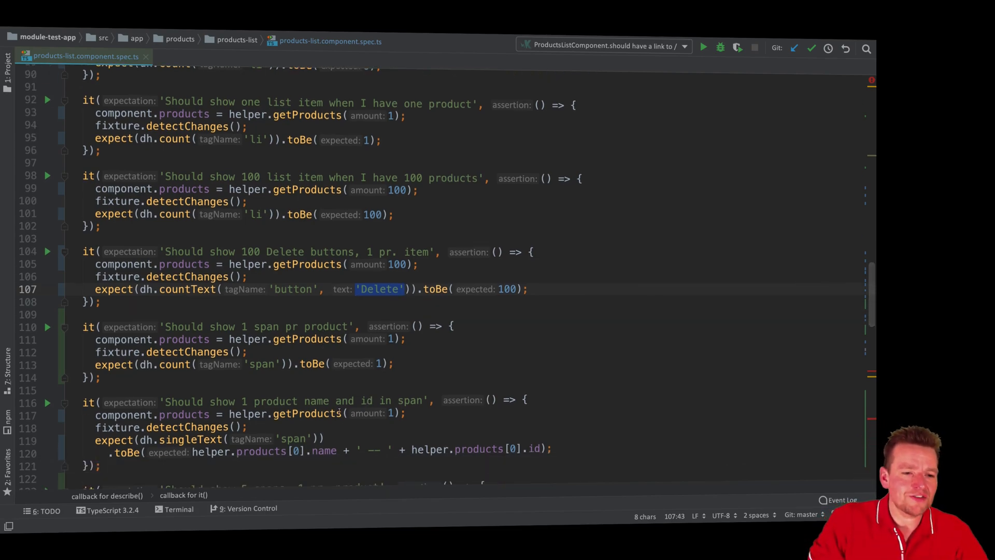
In the spans loop, expect dh.countText('span', product.name + ' -- ' + product.id) toBe(1)
scroll("down", 3)
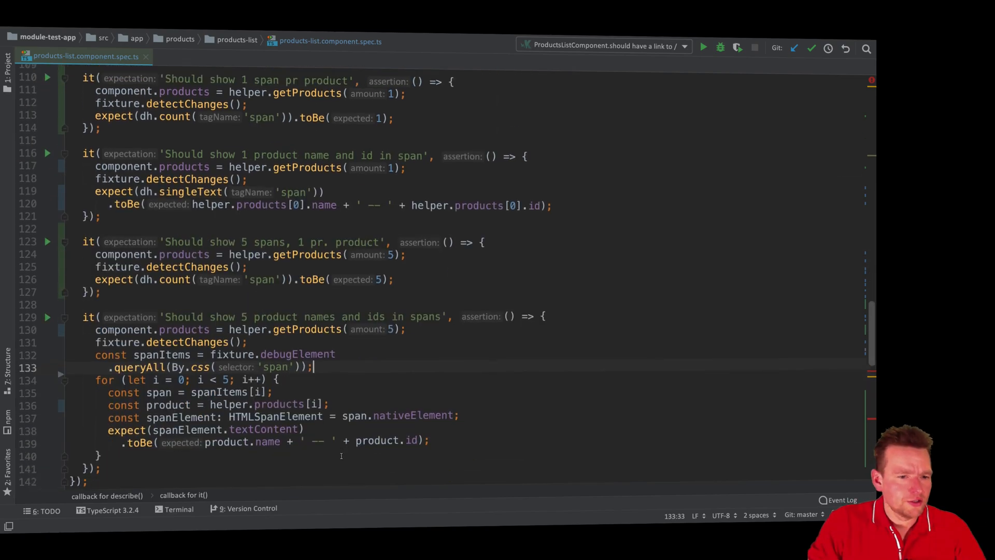
scroll("down", 3)
type("expect(dh.countText()")
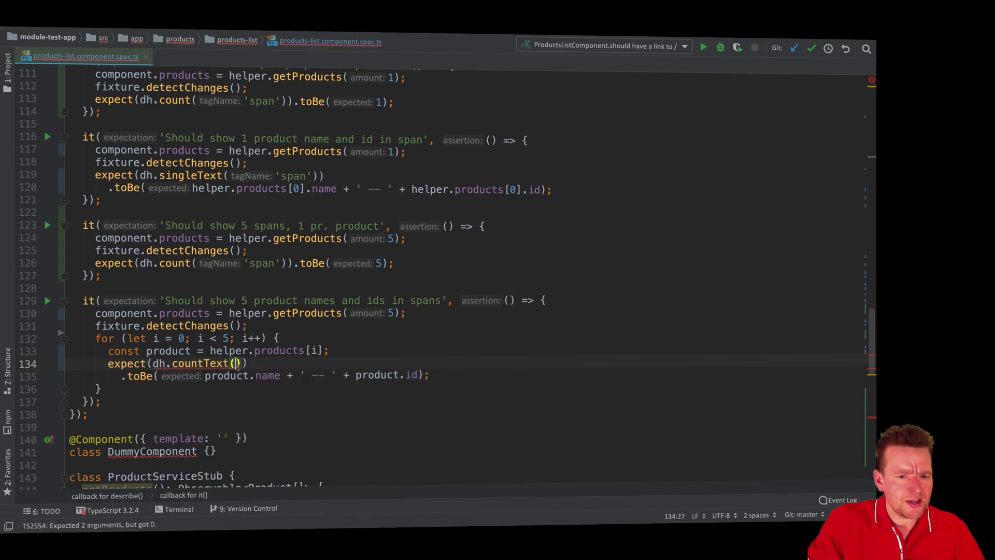
left_click_drag(204, 375, 428, 375)
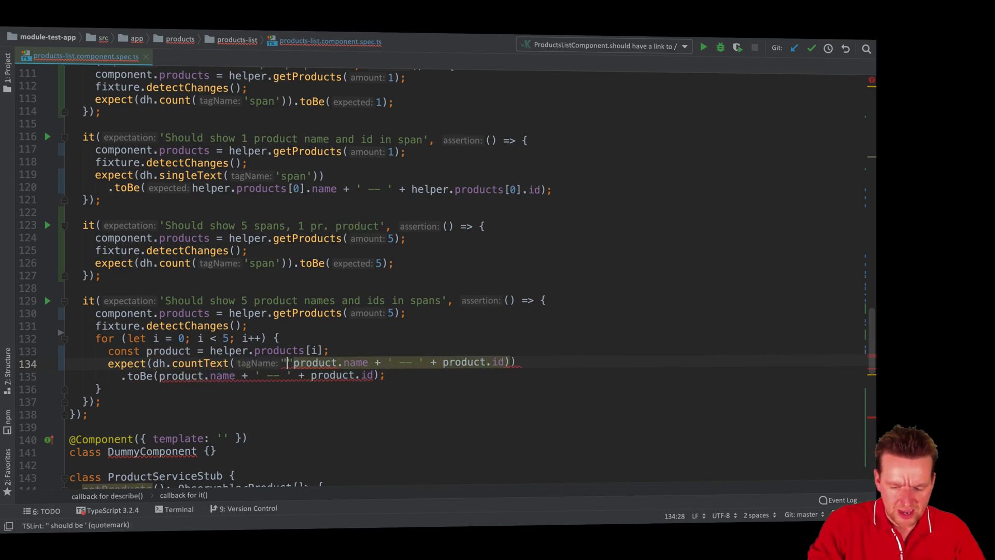
type("span")
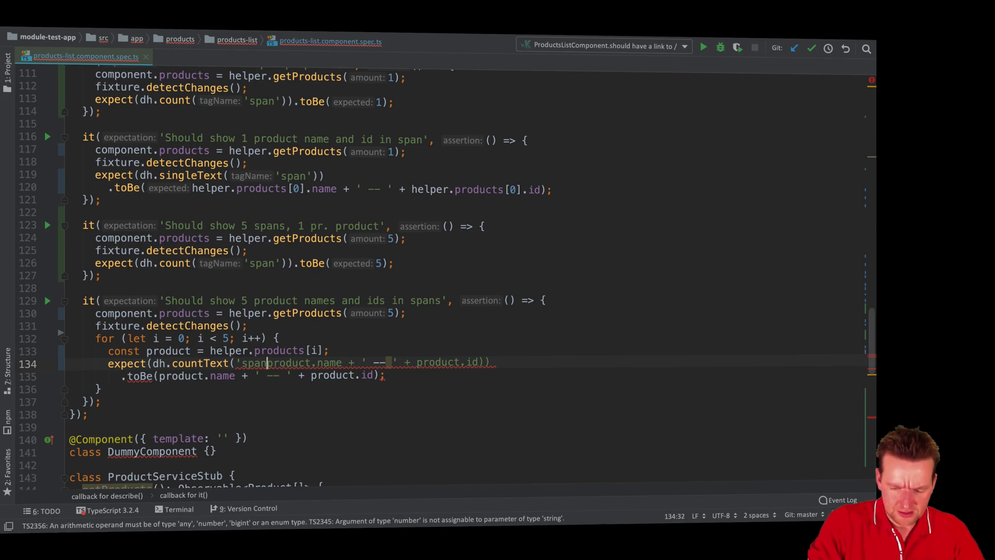
type("',")
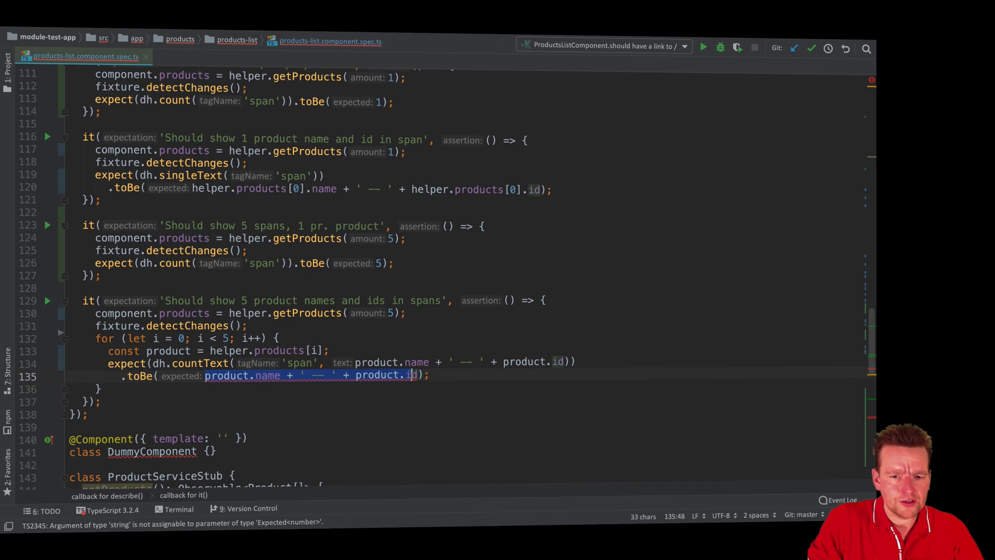
type("1);")
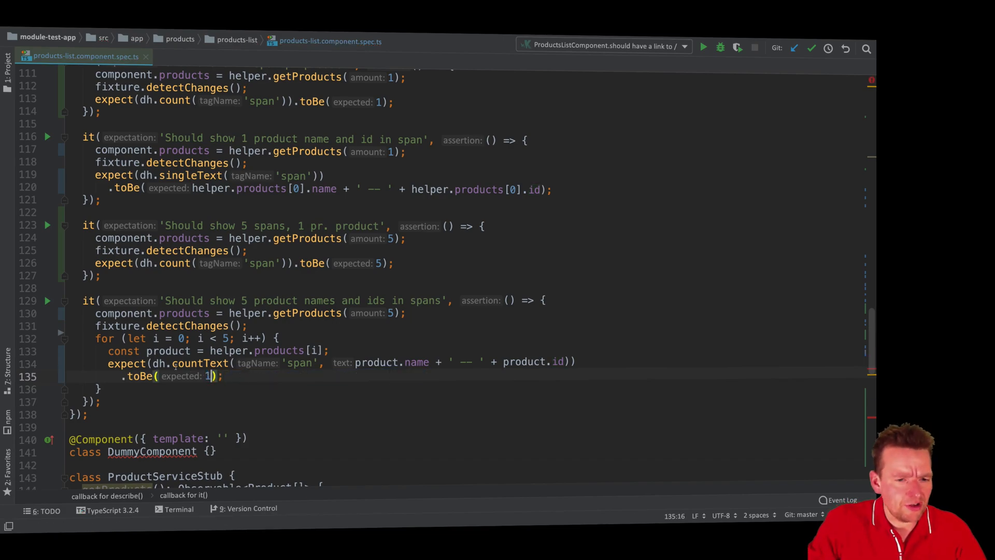
Jump from the countText call to its helper definition
double_click(197, 363)
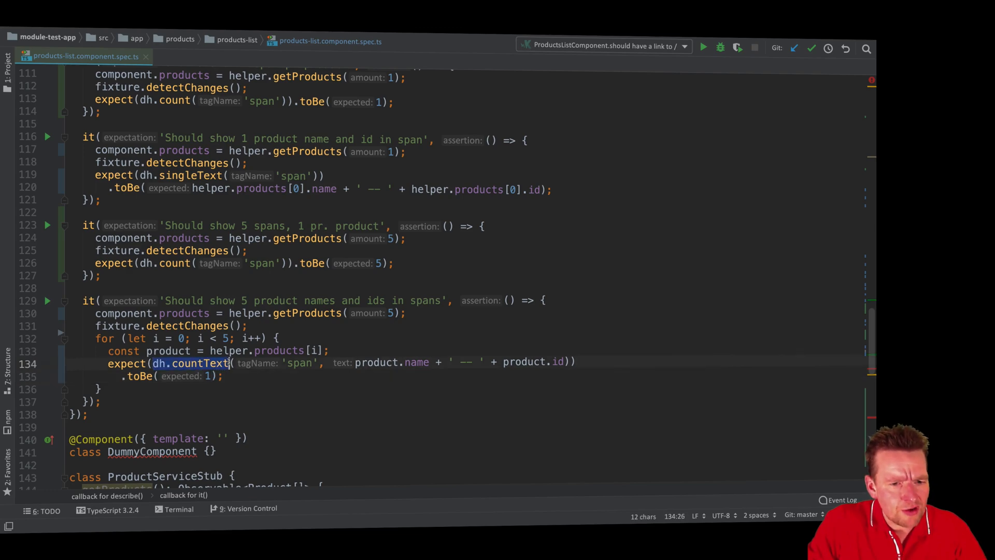
double_click(299, 363)
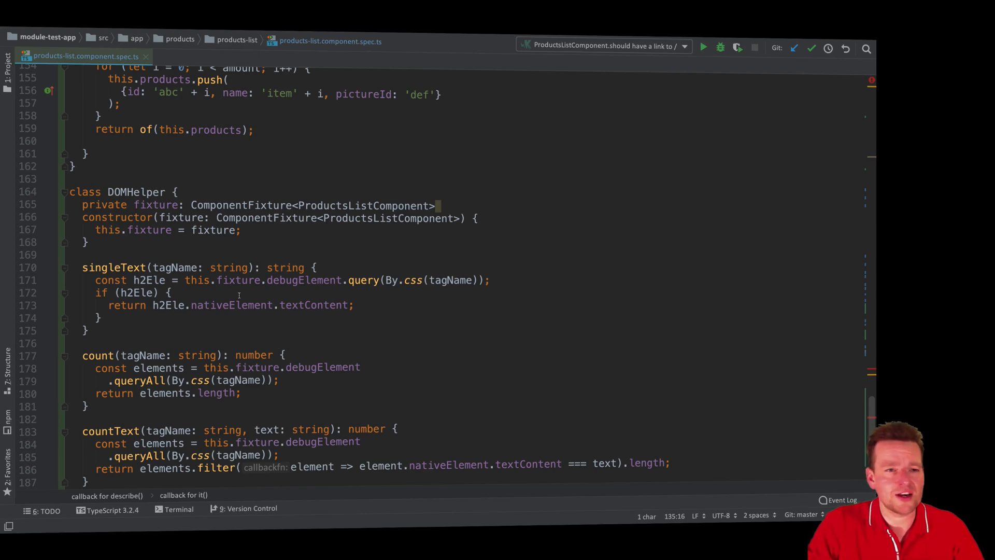
Compare products-list.component.spec.ts with the Same Repository Version via Git
left_click(8, 63)
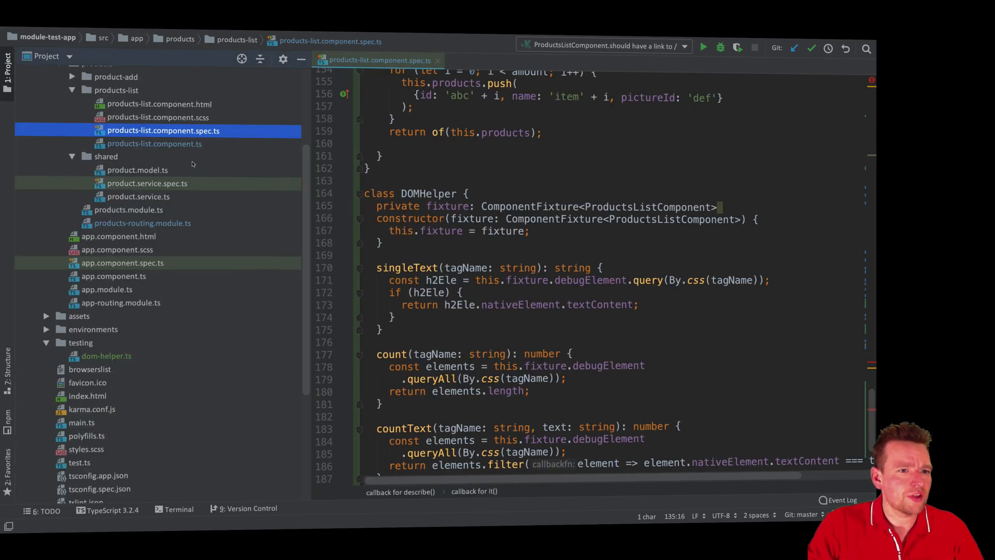
right_click(162, 131)
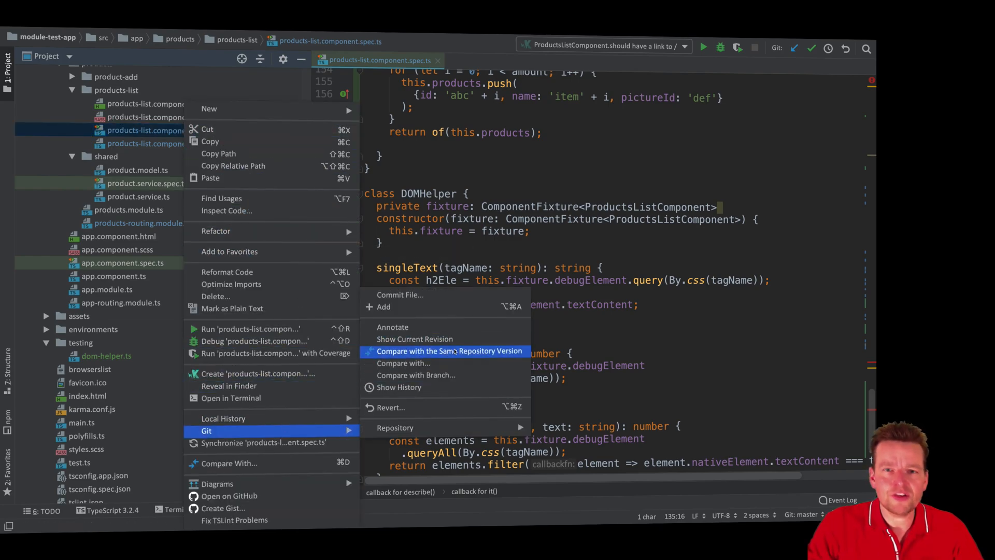
left_click(450, 351)
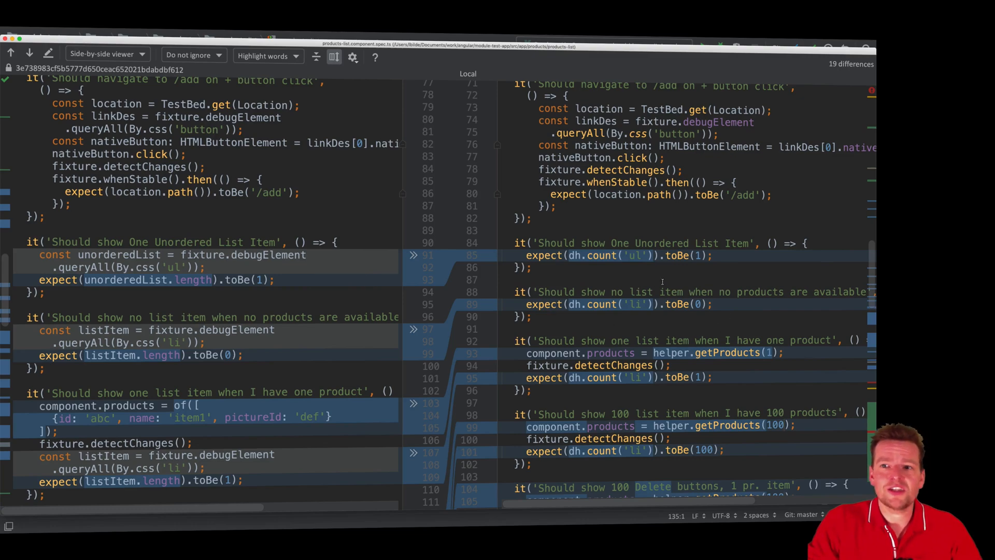
scroll("down", 3)
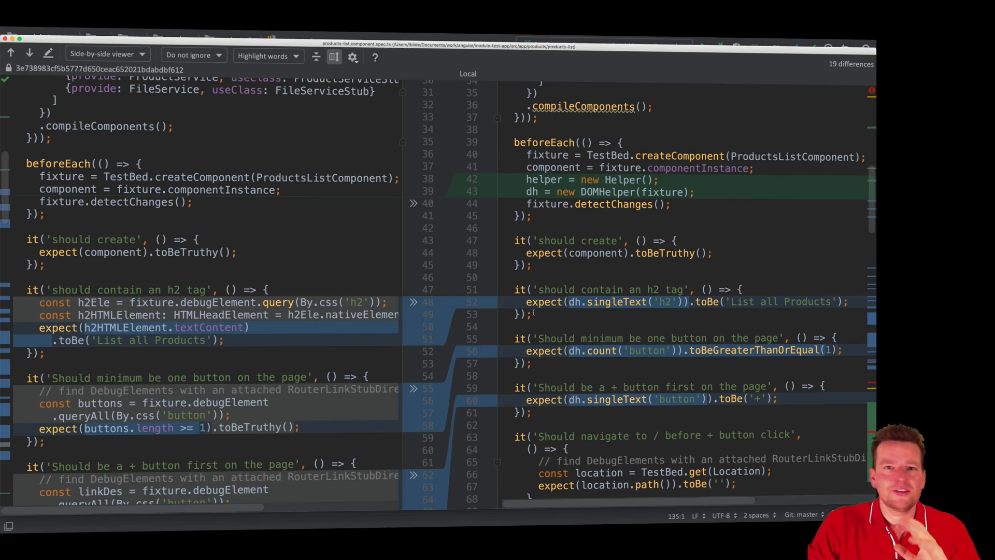
scroll("down", 3)
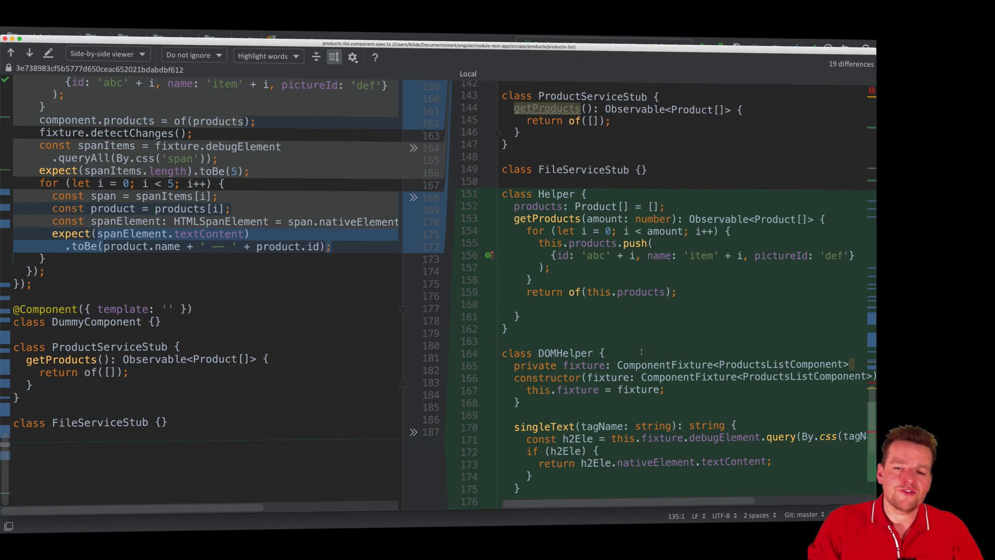
scroll("down", 3)
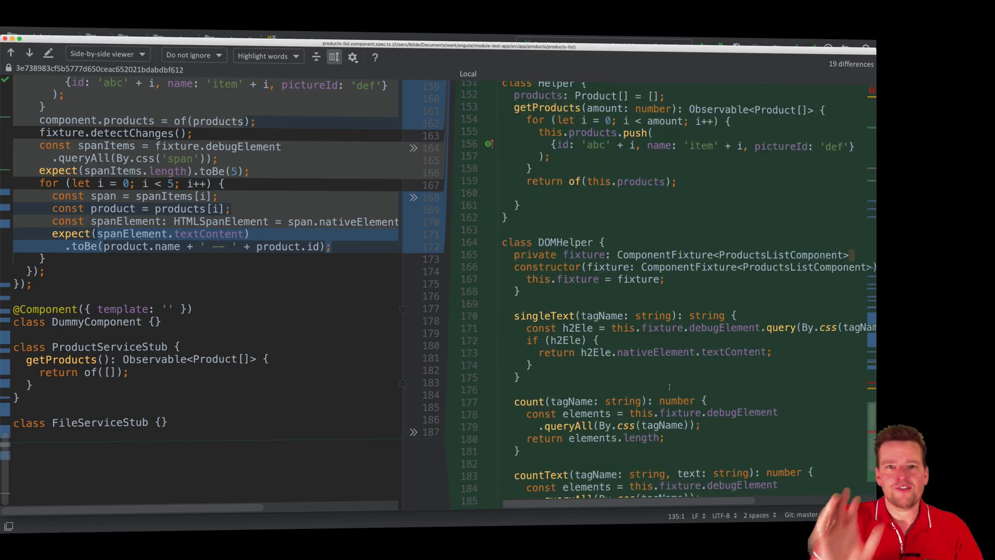
scroll("down", 3)
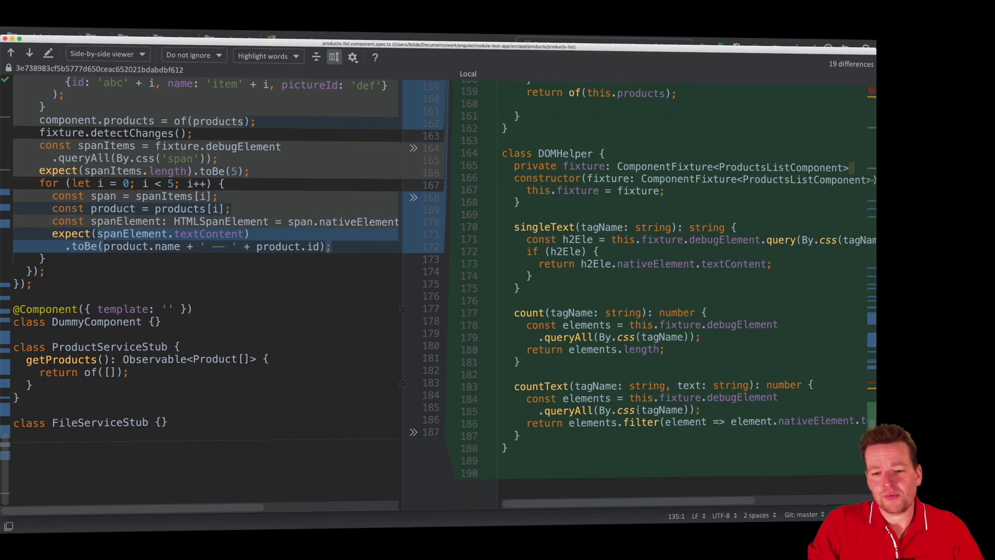